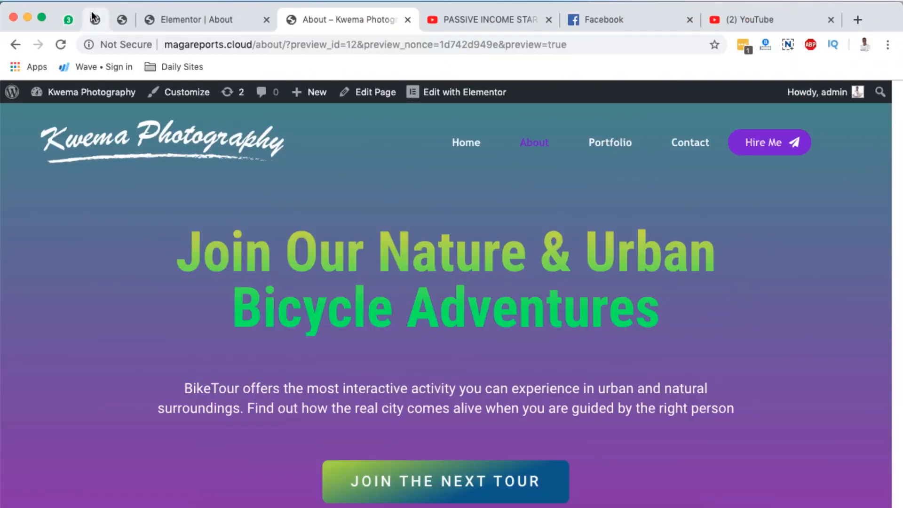
Open the Installed Plugins list from the WordPress admin tab.
{"action": "left_click", "coordinate": [95, 19]}
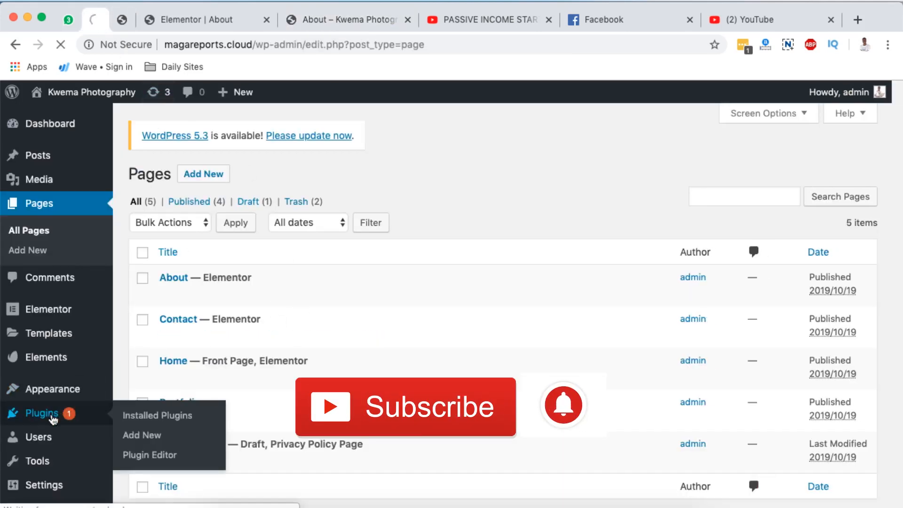
{"action": "left_click", "coordinate": [157, 415]}
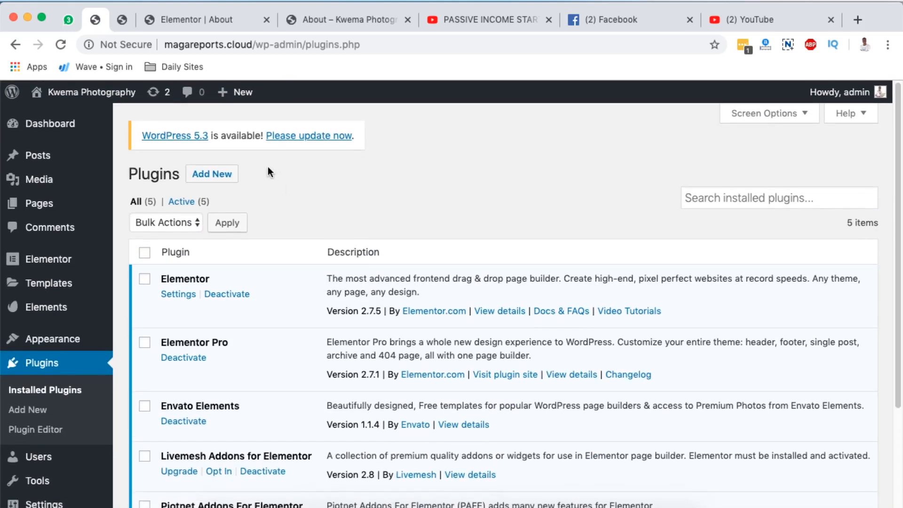
Search Add New plugins for 'piotnet addons' and confirm Piotnet Addons for Elementor is active.
{"action": "left_click", "coordinate": [211, 174]}
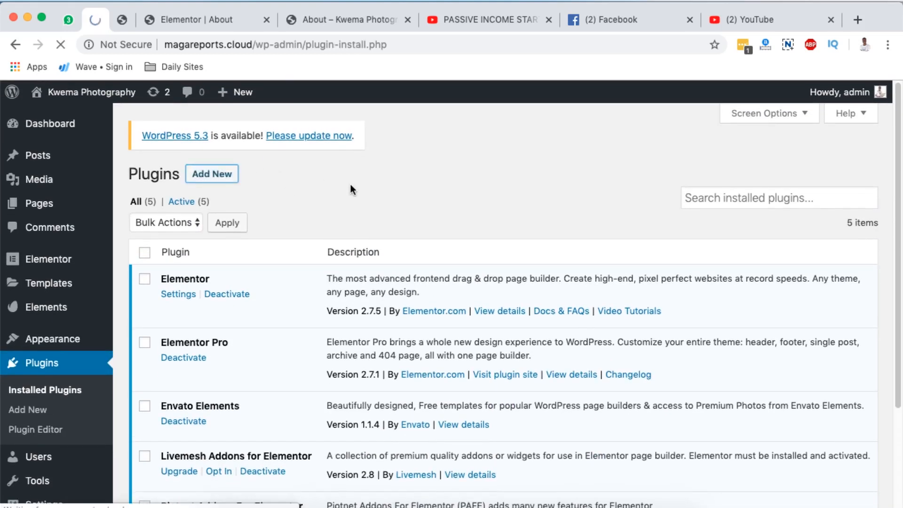
{"action": "left_click", "coordinate": [211, 173]}
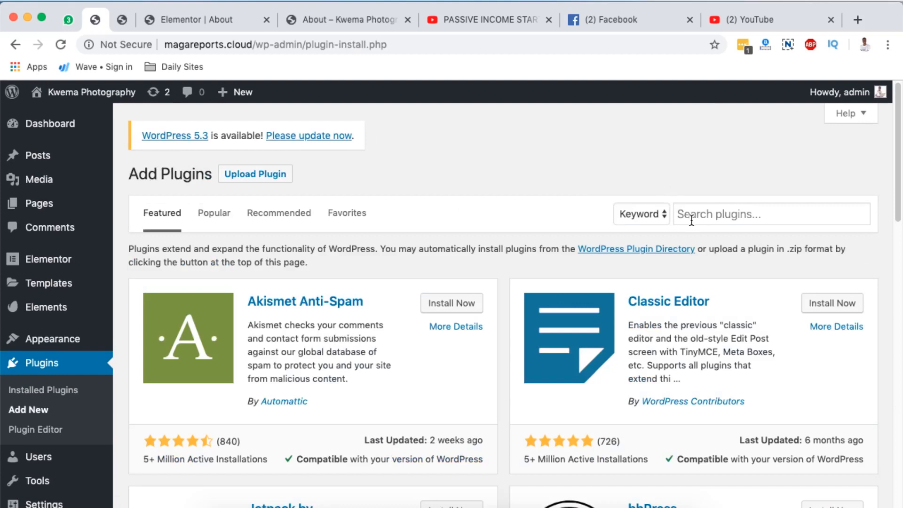
{"action": "type", "text": "piotnet addons"}
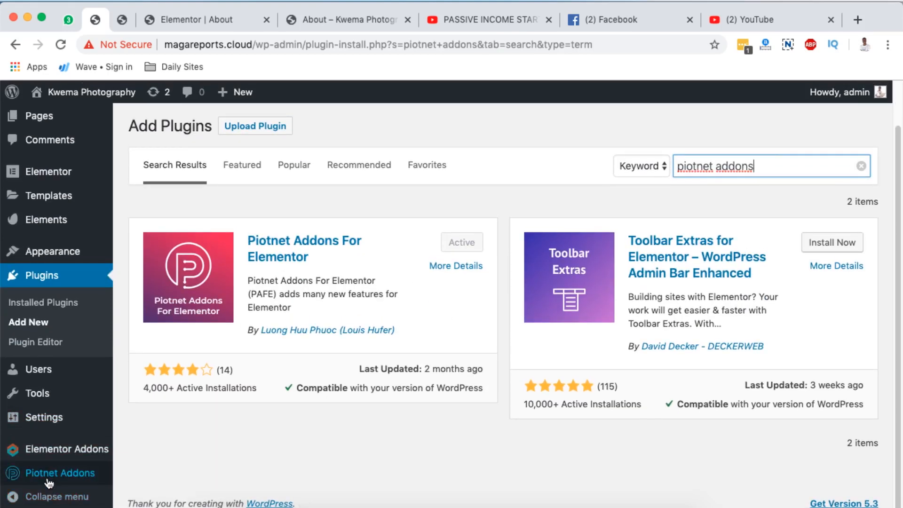
{"action": "left_click", "coordinate": [38, 116]}
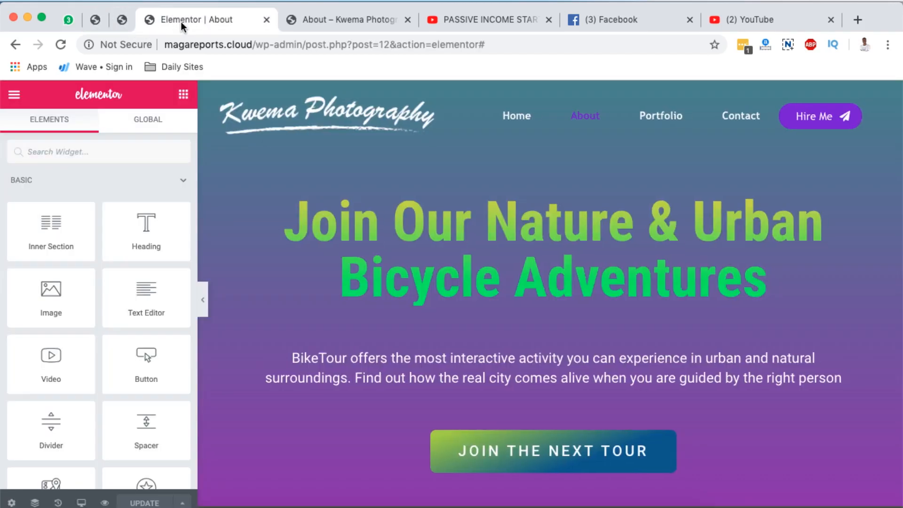
Select the Join the Next Tour button and show its PAFE tooltip options.
{"action": "scroll", "scroll_direction": "down", "scroll_amount": 3}
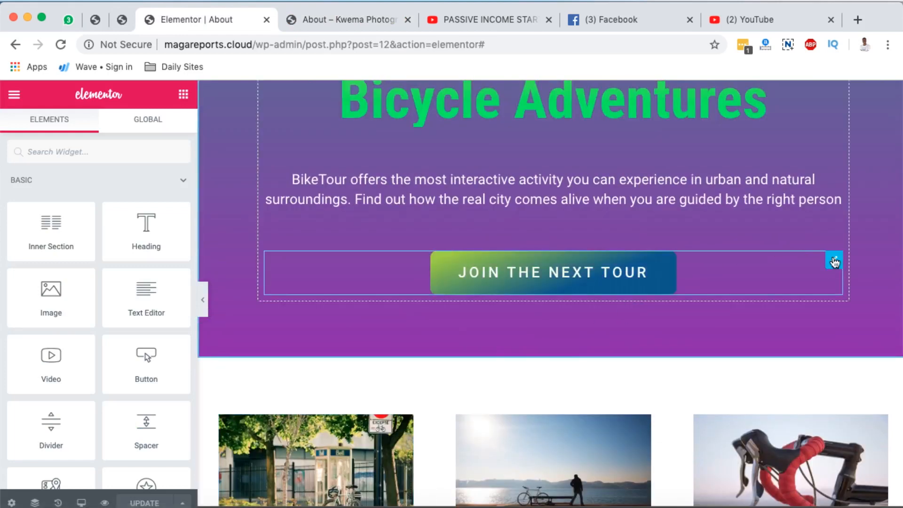
{"action": "left_click", "coordinate": [833, 260]}
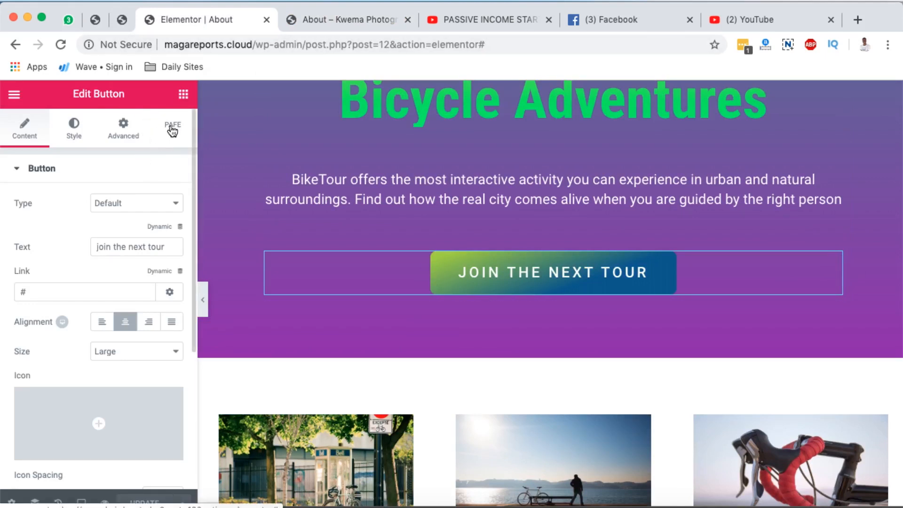
{"action": "left_click", "coordinate": [172, 127]}
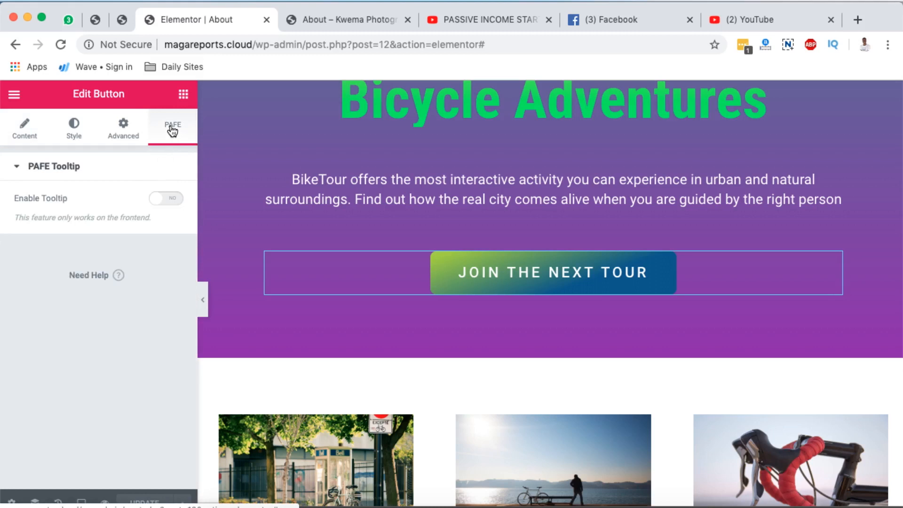
Enable the button's tooltip reading 'Click Here to Buy' with magenta text on white background.
{"action": "left_click", "coordinate": [166, 198]}
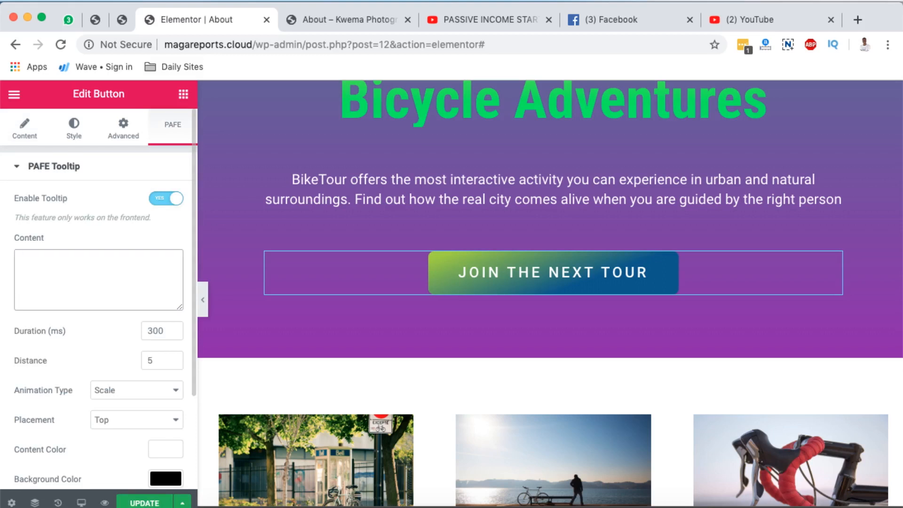
{"action": "type", "text": "Click Here to Buy"}
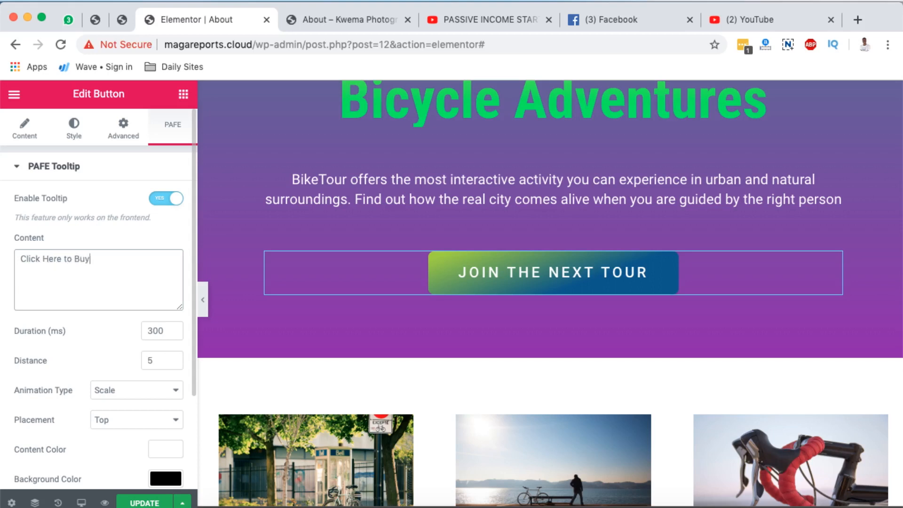
{"action": "mouse_move", "coordinate": [79, 342]}
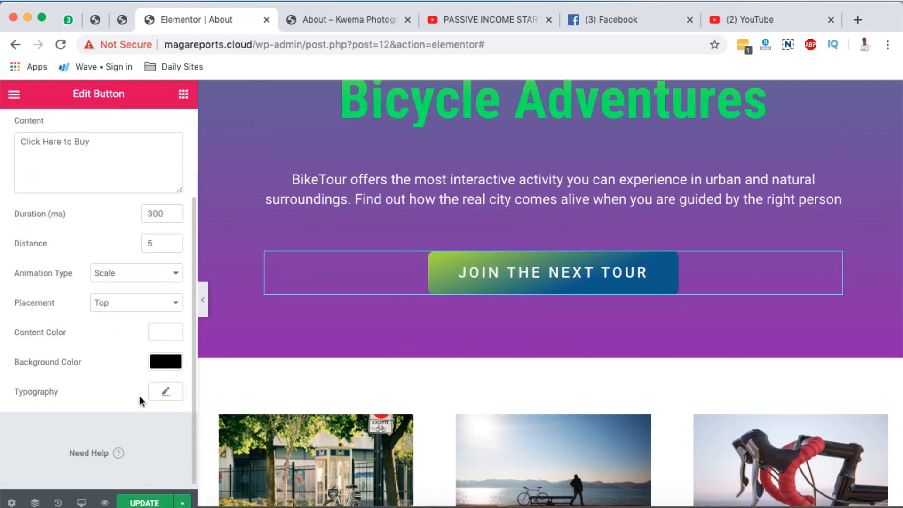
{"action": "left_click", "coordinate": [136, 303]}
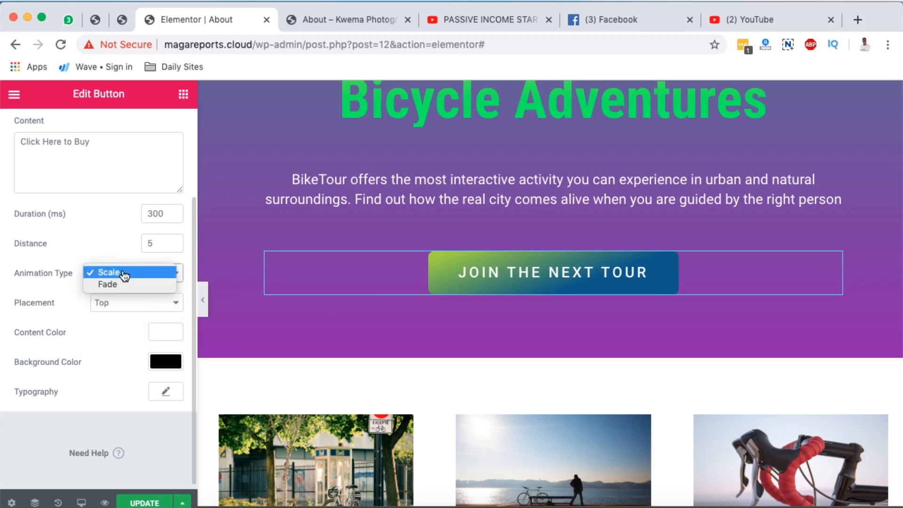
{"action": "left_click", "coordinate": [107, 272]}
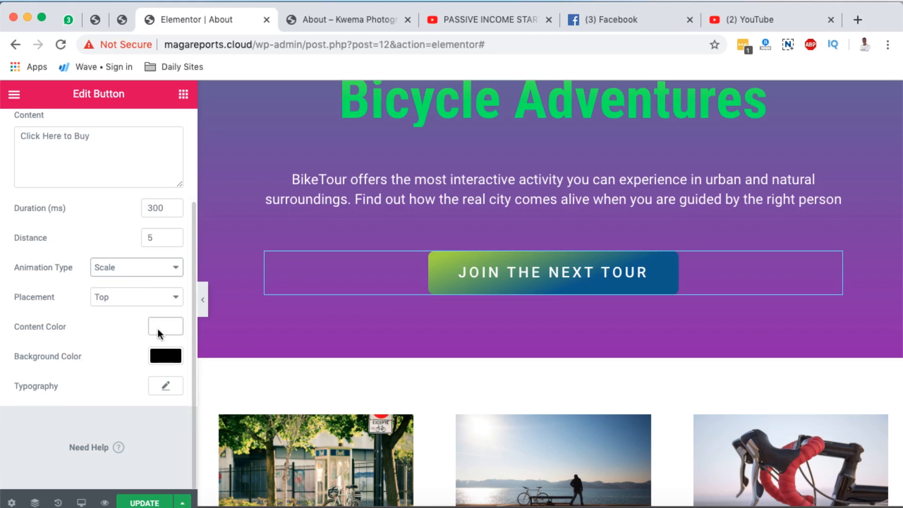
{"action": "left_click", "coordinate": [165, 326]}
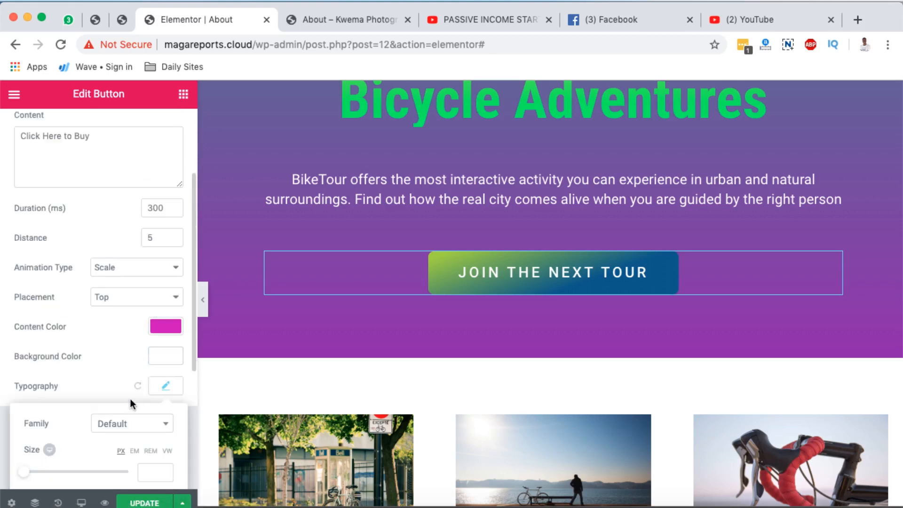
{"action": "scroll", "scroll_direction": "down", "scroll_amount": 3}
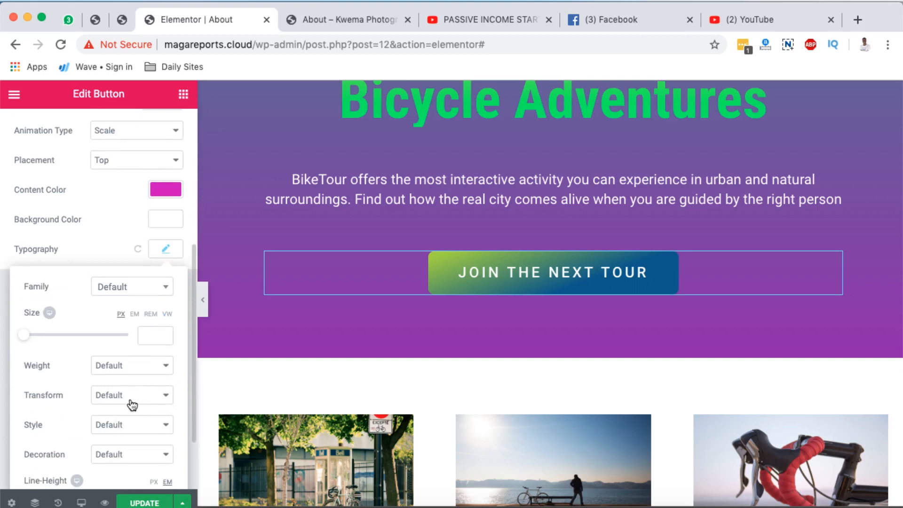
{"action": "scroll", "scroll_direction": "down", "scroll_amount": 3}
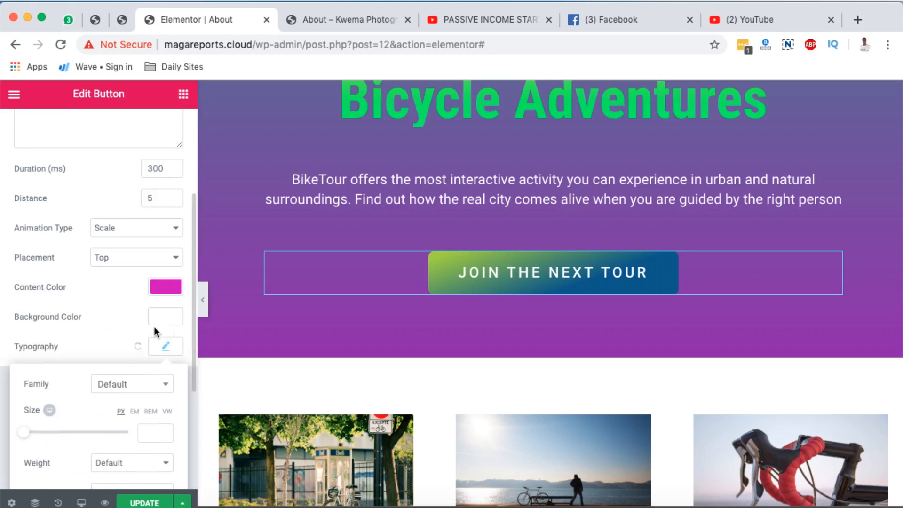
Verify on the live About page that hovering the button shows 'Click Here to Buy'.
{"action": "left_click", "coordinate": [165, 346]}
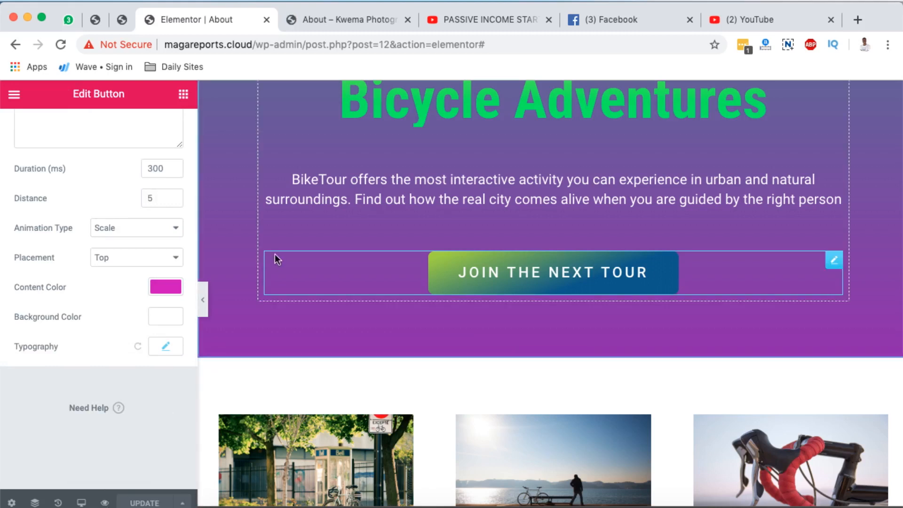
{"action": "left_click", "coordinate": [346, 19]}
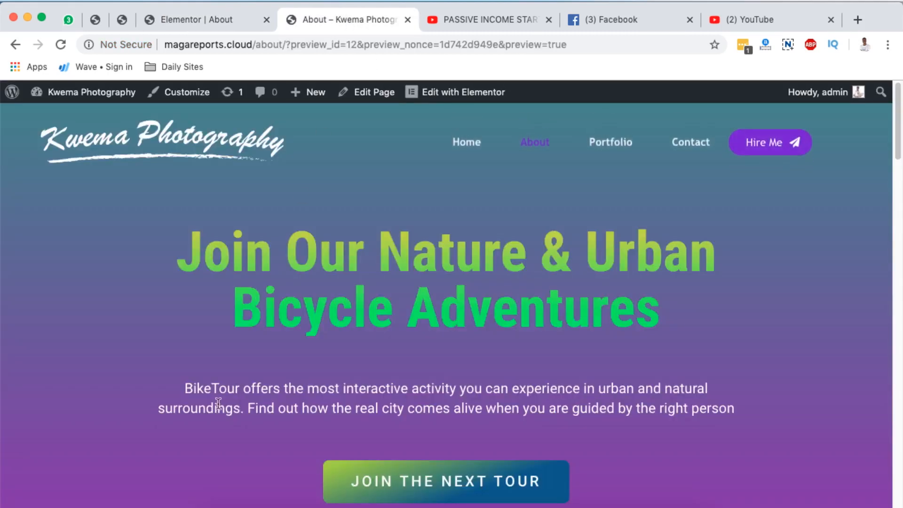
{"action": "scroll", "scroll_direction": "down", "scroll_amount": 3}
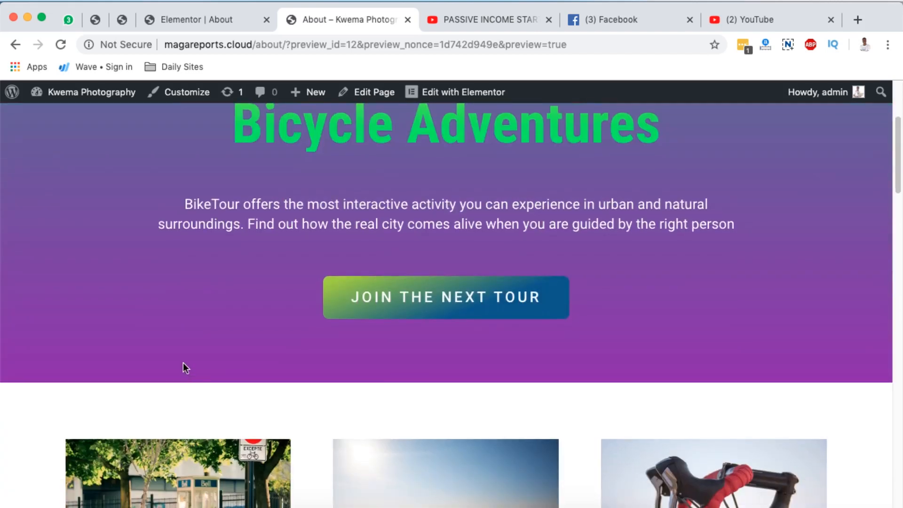
{"action": "mouse_move", "coordinate": [315, 370]}
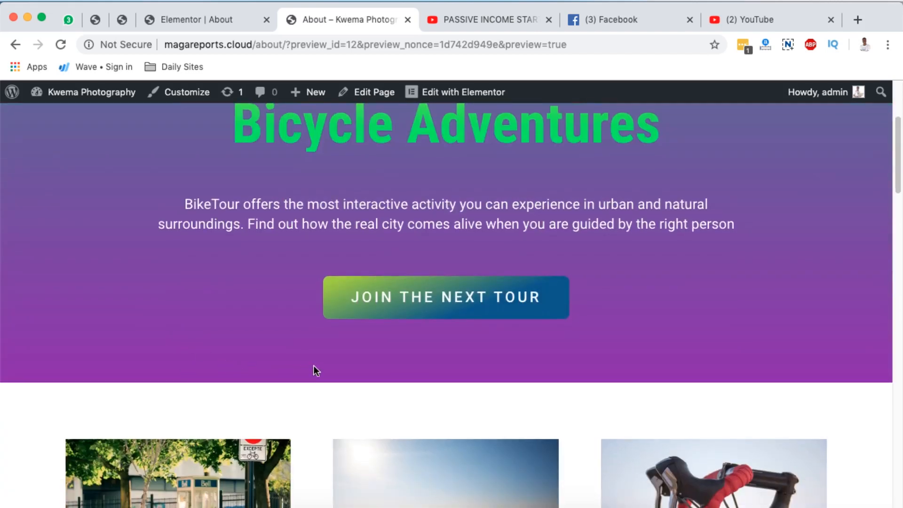
{"action": "mouse_move", "coordinate": [446, 297]}
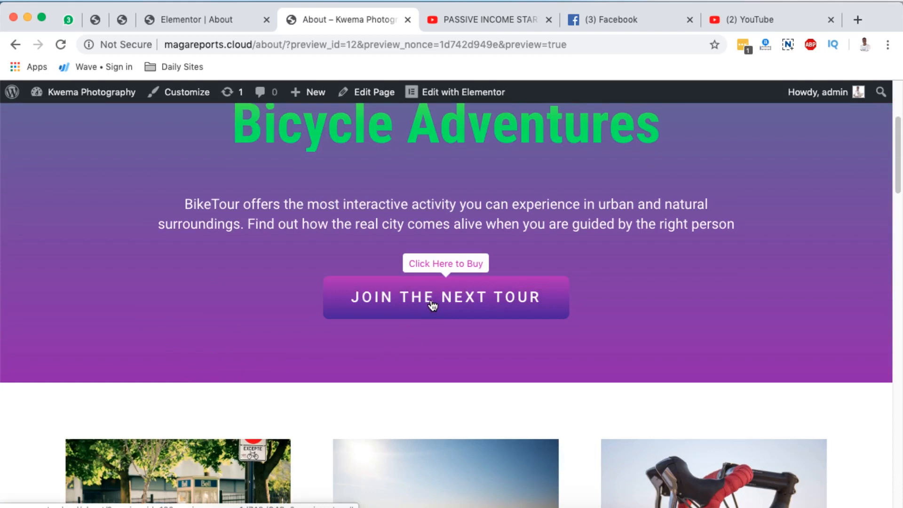
{"action": "mouse_move", "coordinate": [436, 311]}
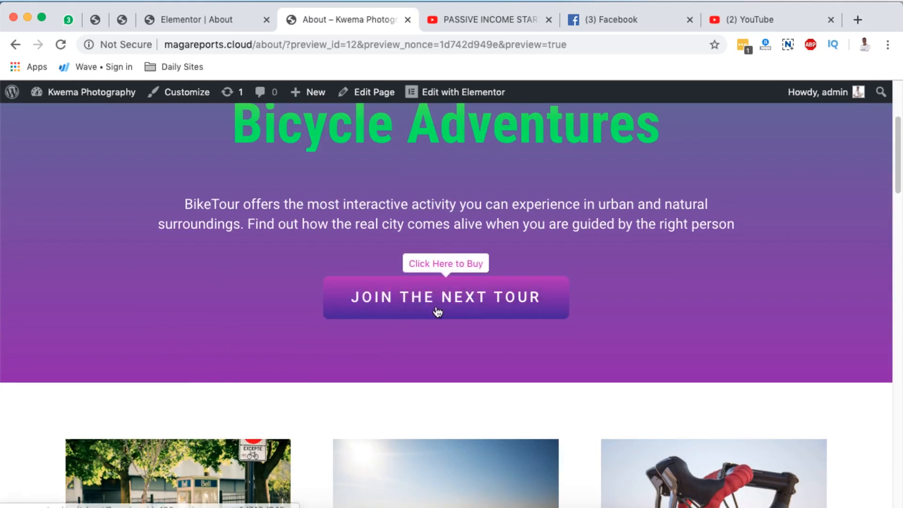
{"action": "mouse_move", "coordinate": [440, 258]}
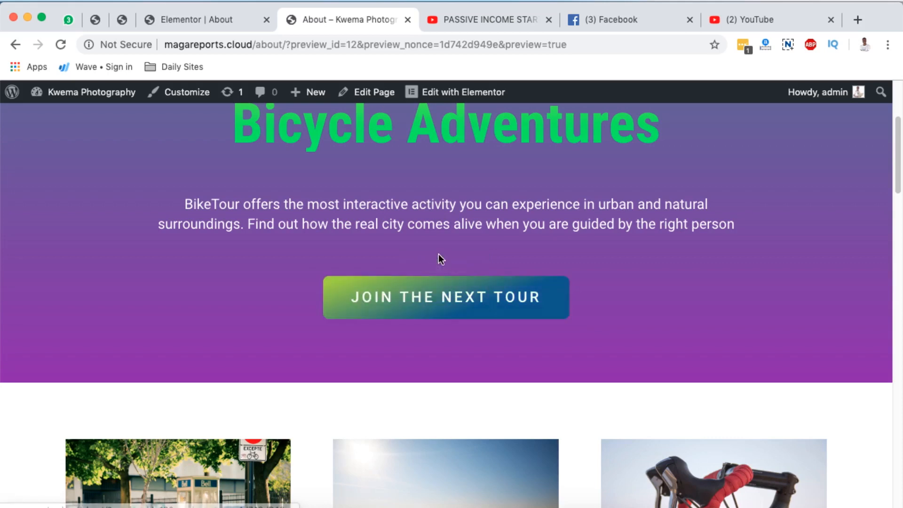
{"action": "scroll", "scroll_direction": "down", "scroll_amount": 3}
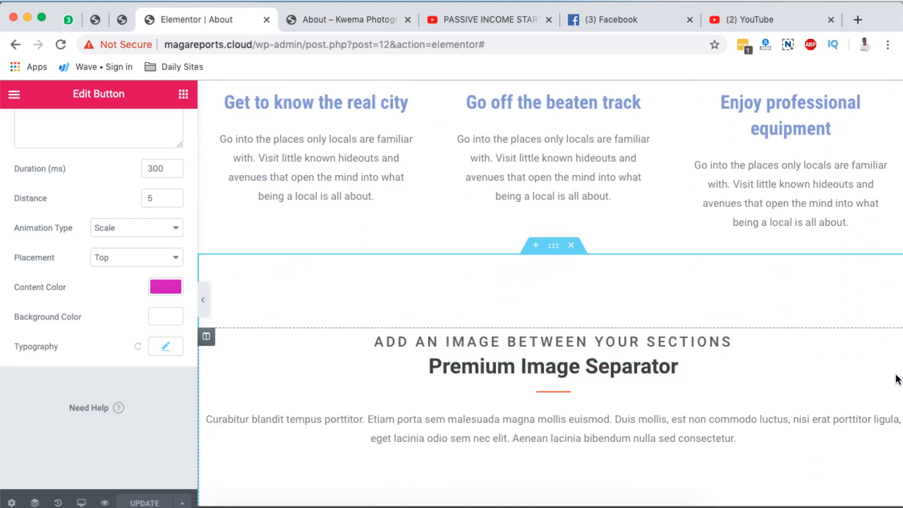
Select the Premium Image Separator heading on the canvas to edit it.
{"action": "left_click", "coordinate": [552, 367]}
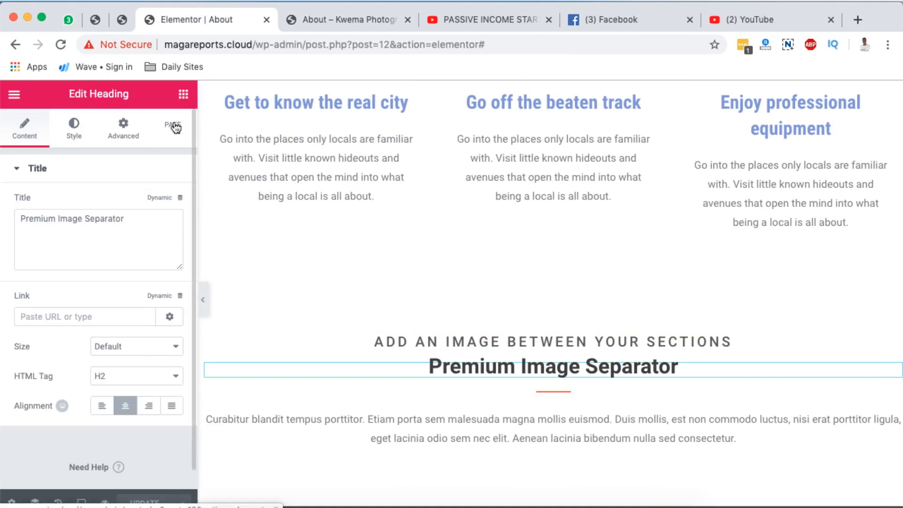
Enable the heading's PAFE tooltip with content 'Testing Tooltip'.
{"action": "left_click", "coordinate": [172, 125]}
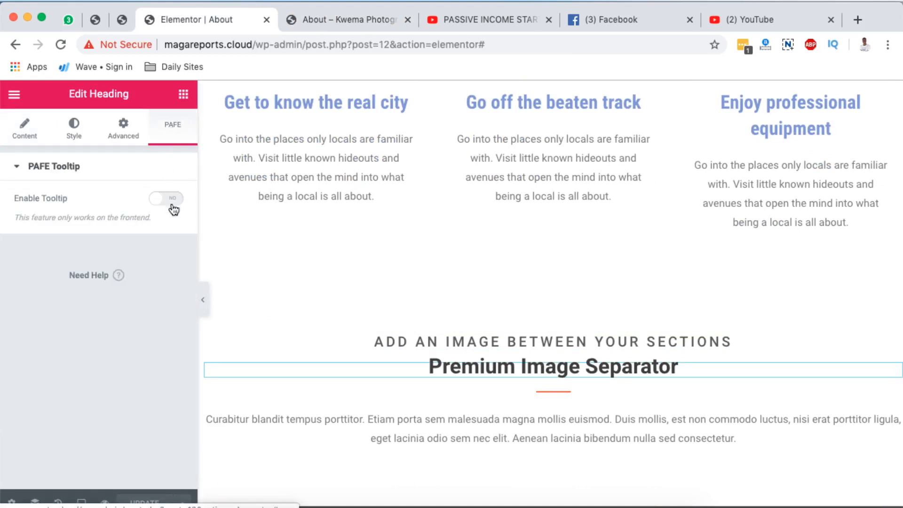
{"action": "left_click", "coordinate": [165, 198]}
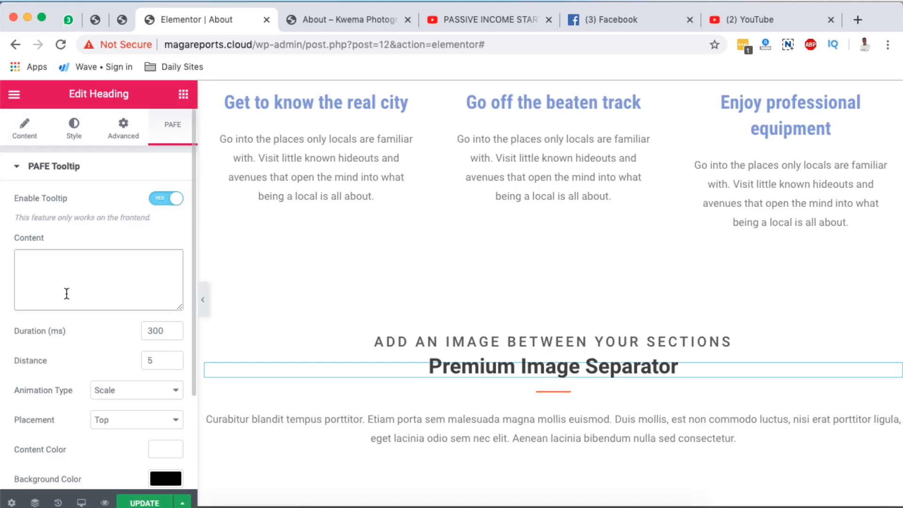
{"action": "type", "text": "Testing"}
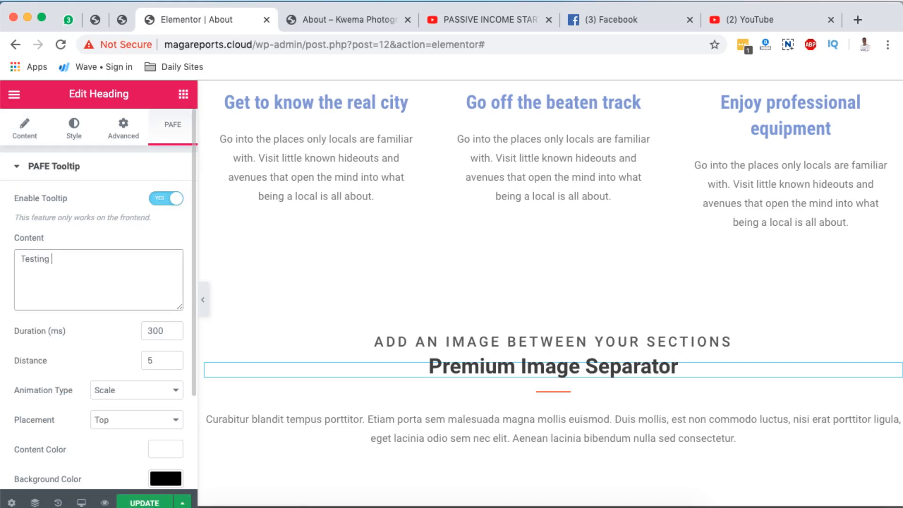
{"action": "type", "text": "Tool"}
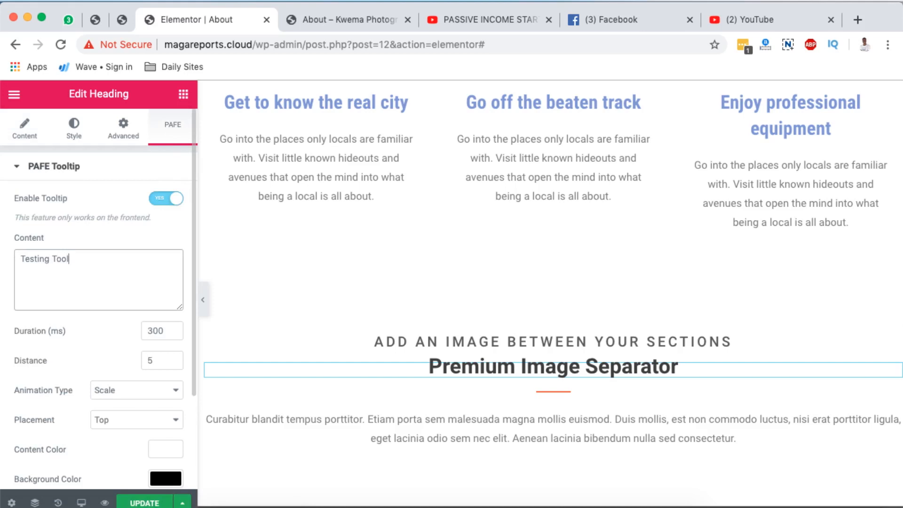
{"action": "type", "text": "tip"}
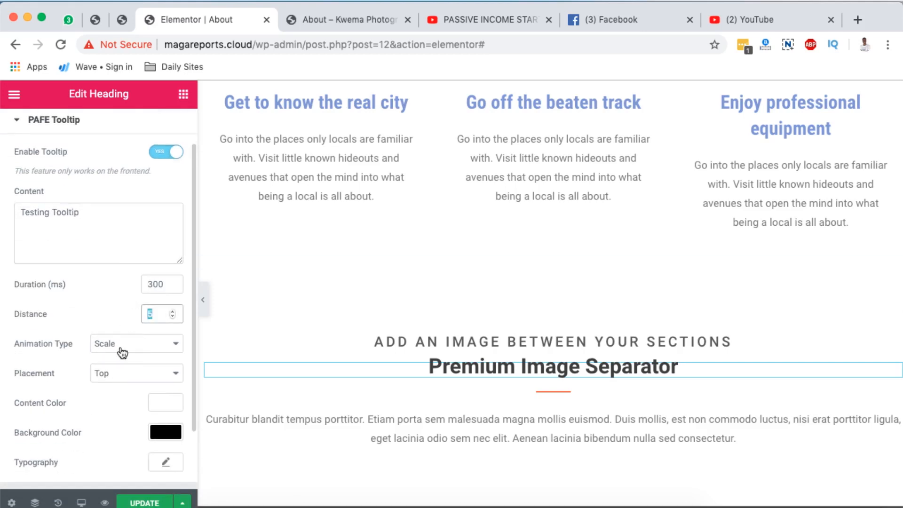
Set the tooltip to Fade animation, Bottom placement, blue background, and update the page.
{"action": "left_click", "coordinate": [136, 343]}
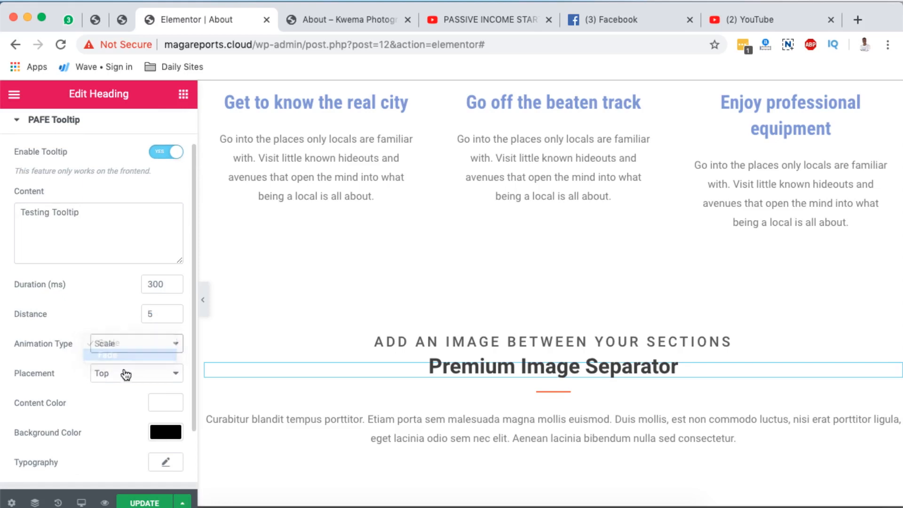
{"action": "left_click", "coordinate": [136, 372]}
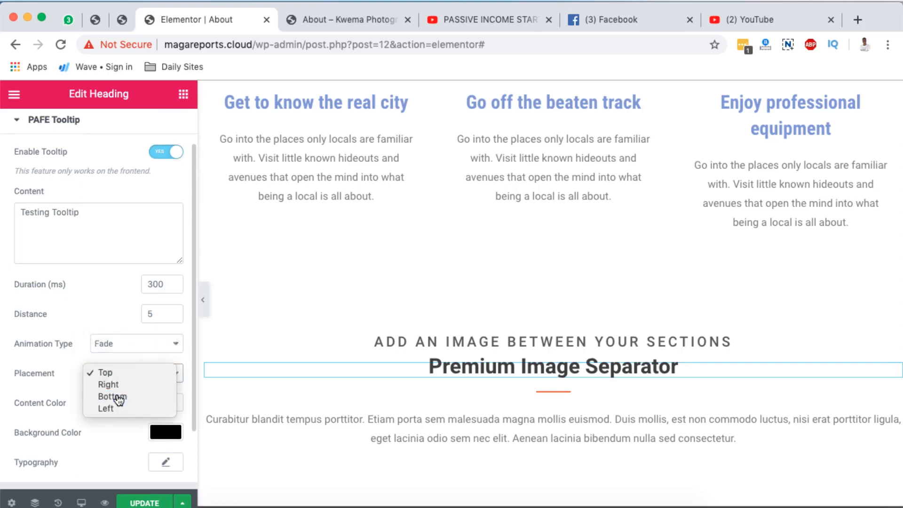
{"action": "left_click", "coordinate": [113, 396]}
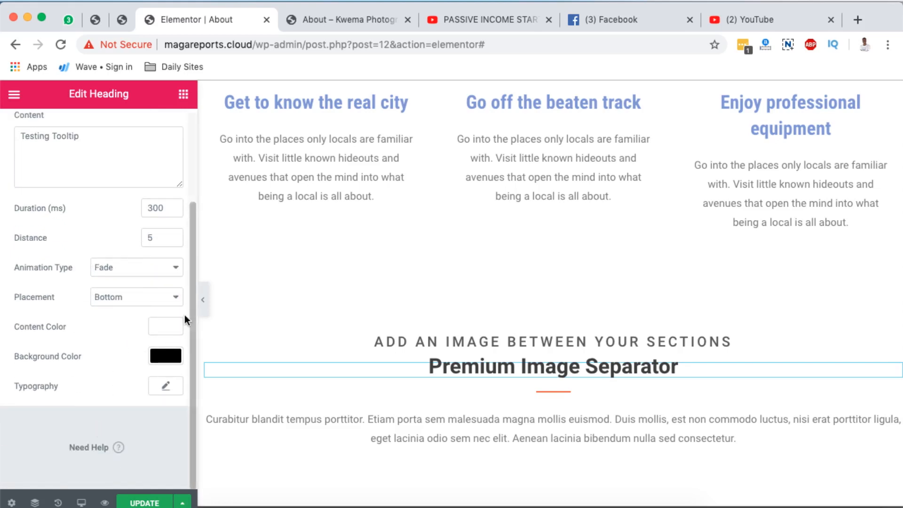
{"action": "left_click", "coordinate": [165, 326]}
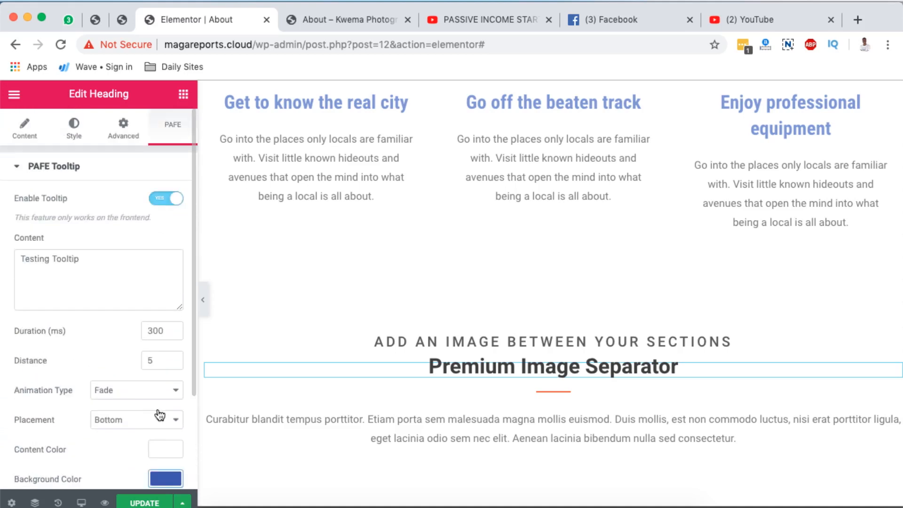
{"action": "left_click", "coordinate": [143, 502]}
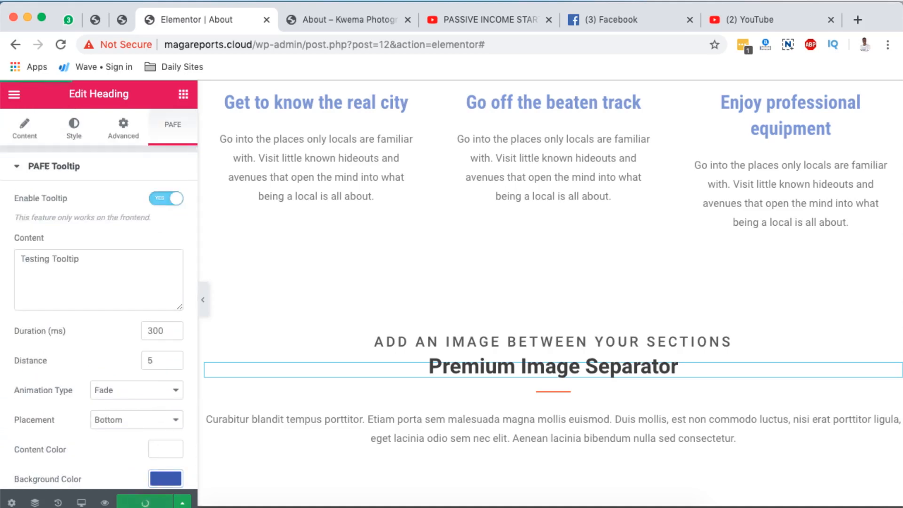
View the live About page scrolled down to the Premium Image Separator heading.
{"action": "left_click", "coordinate": [346, 18]}
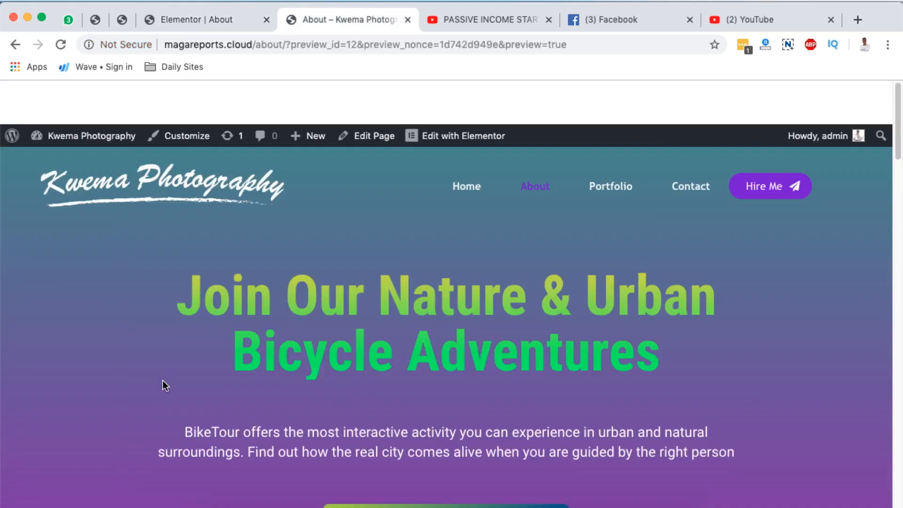
{"action": "scroll", "scroll_direction": "down", "scroll_amount": 3}
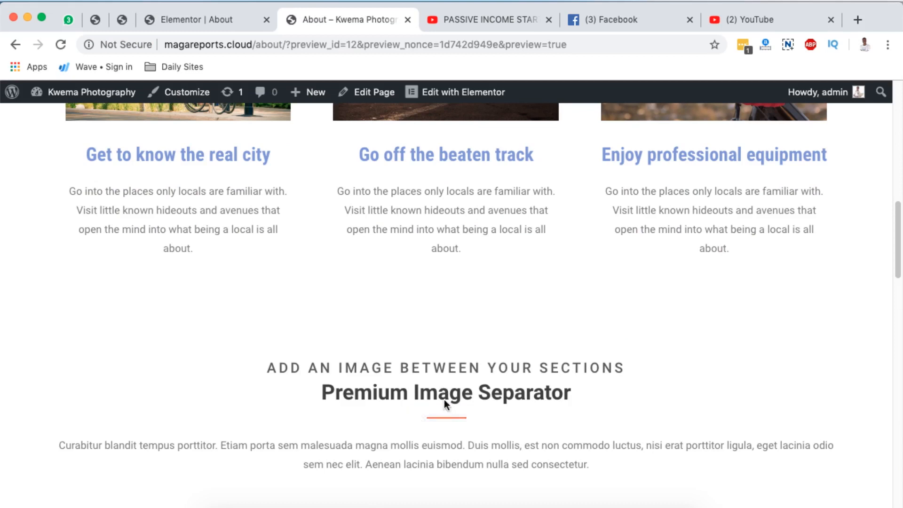
{"action": "mouse_move", "coordinate": [223, 279]}
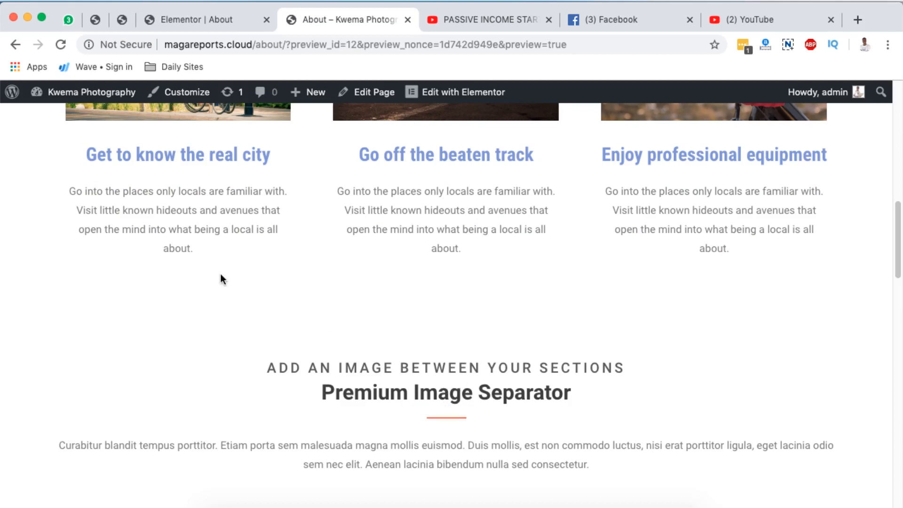